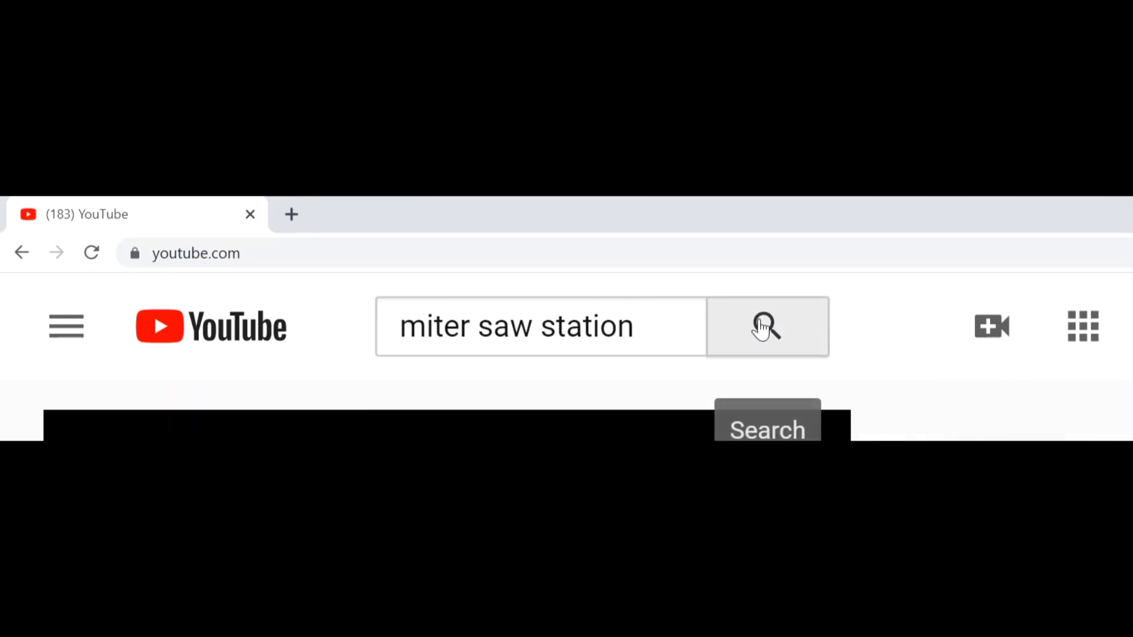
- Run the 'miter saw station' search and scroll down to builds like Simple Miter Station Build
click(767, 325)
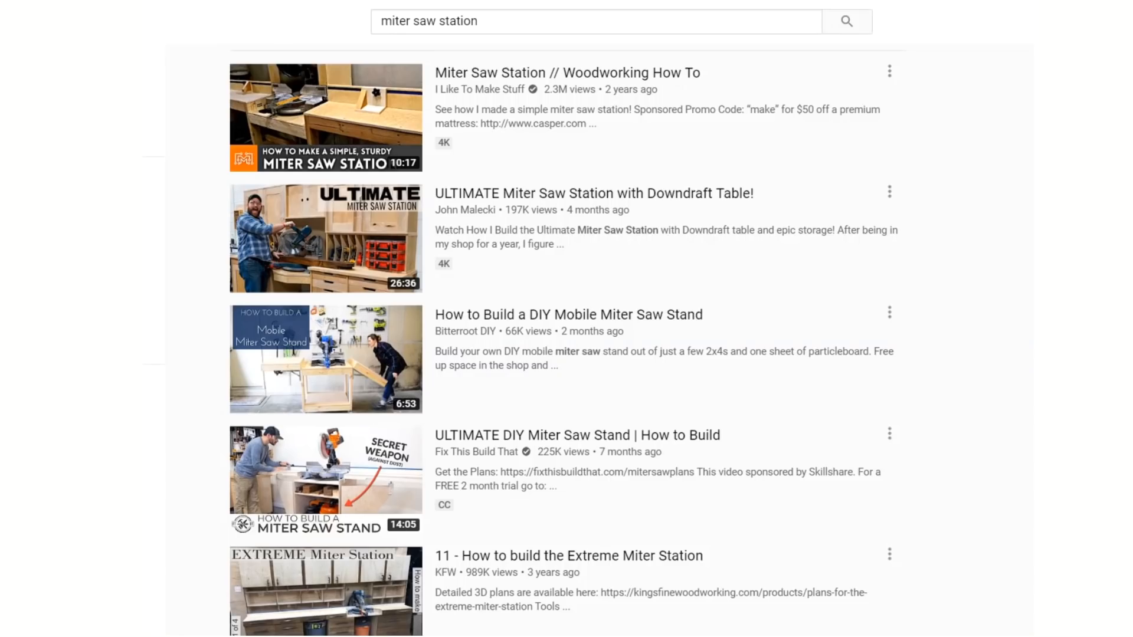
scroll(down, 3)
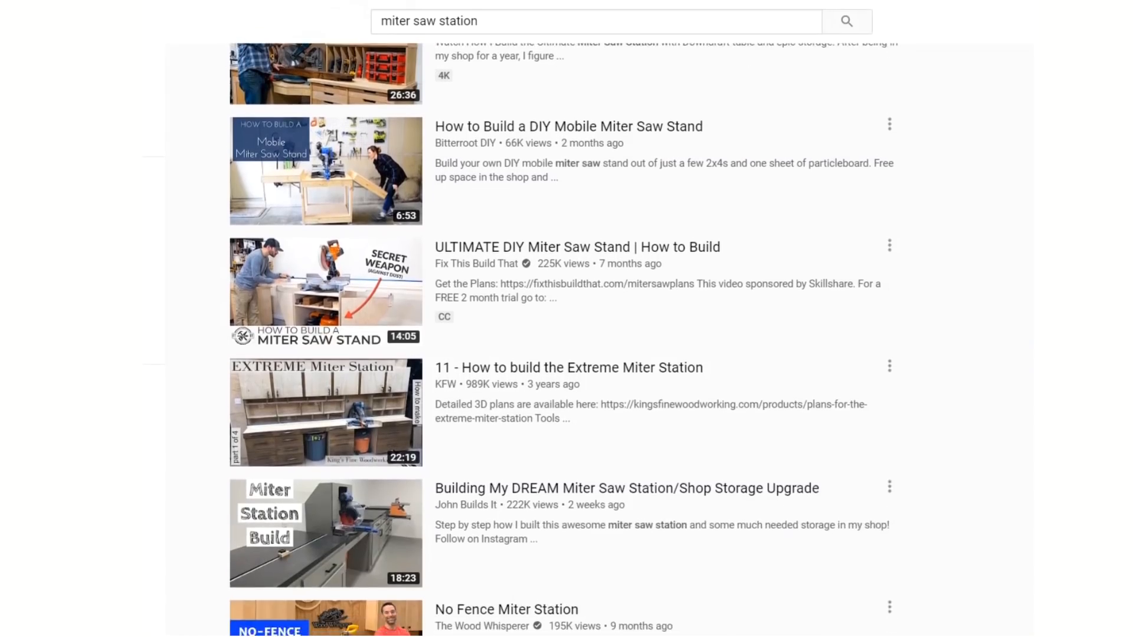
scroll(down, 3)
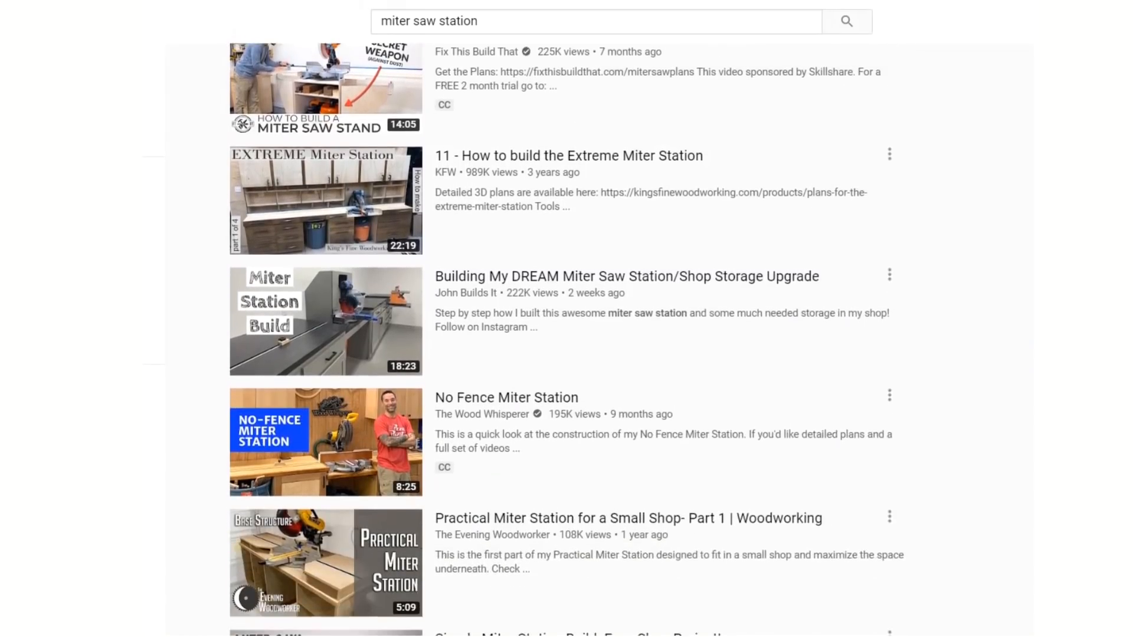
scroll(down, 3)
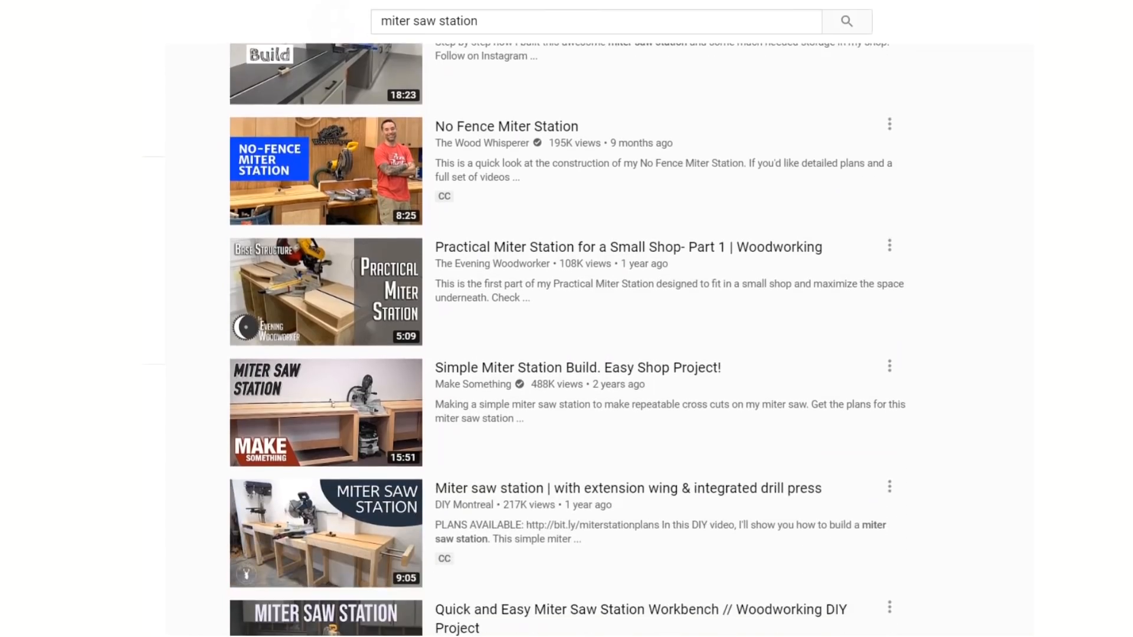